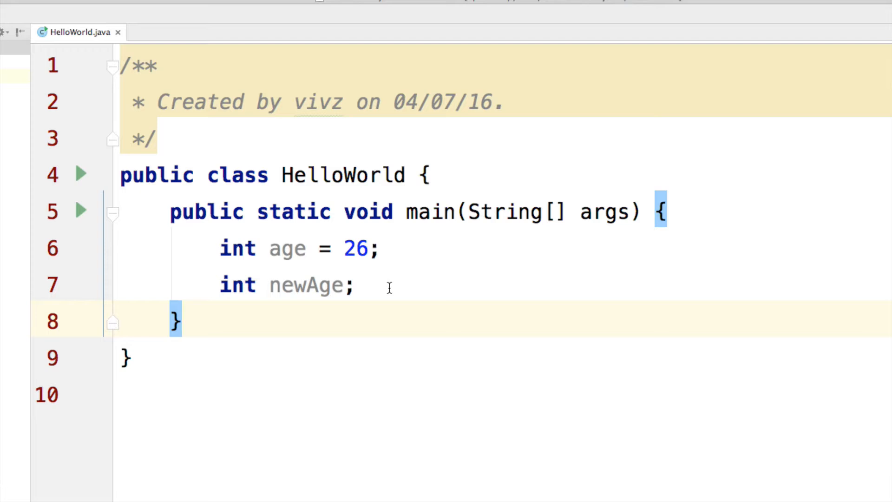
Step: Initialise newAge to 4 and add the line newAge = newAge + age in main
left_click(295, 249)
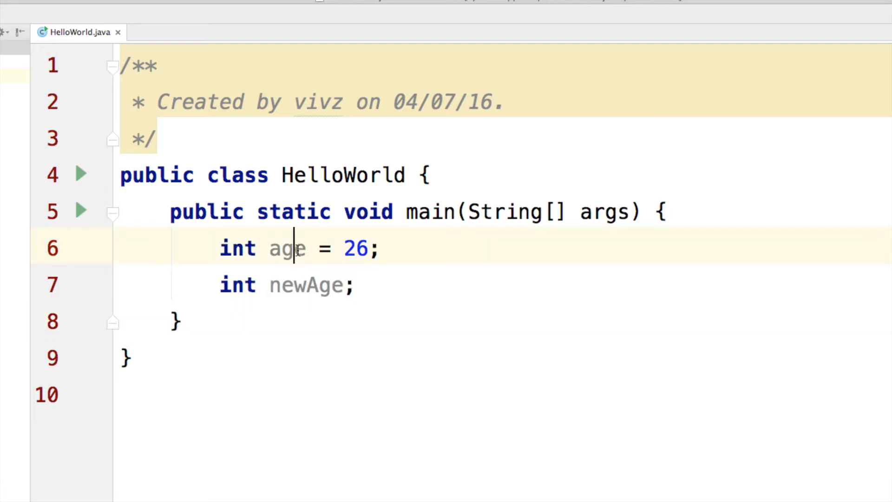
double_click(304, 284)
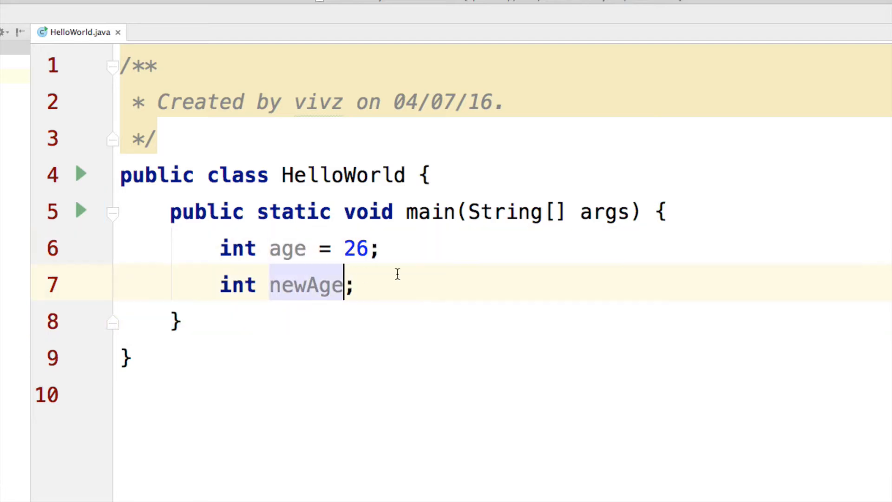
type("= 4")
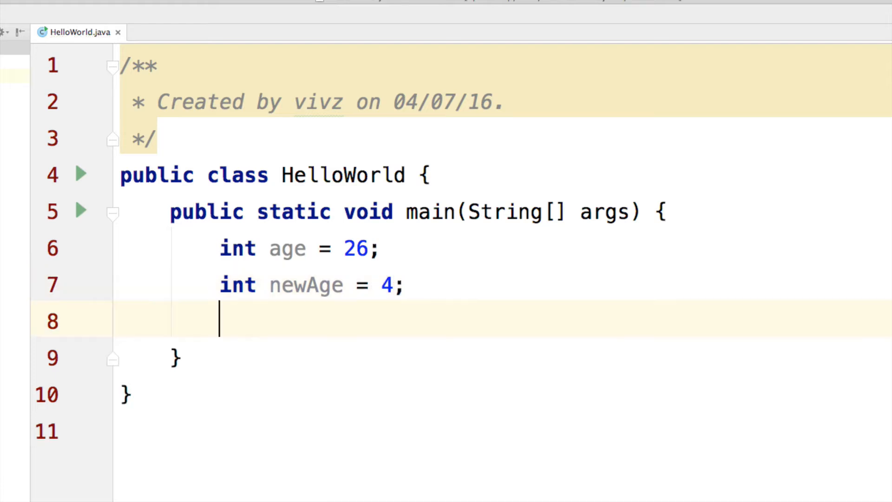
type("newAge")
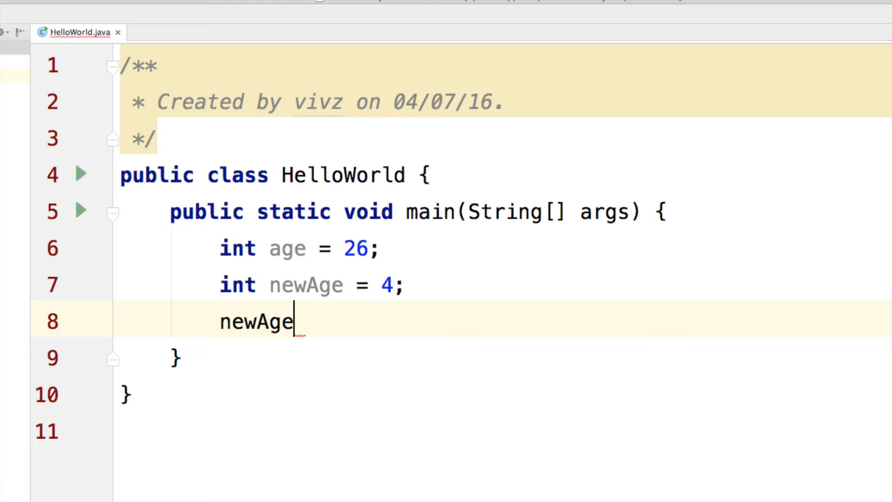
type("= newAge + age;")
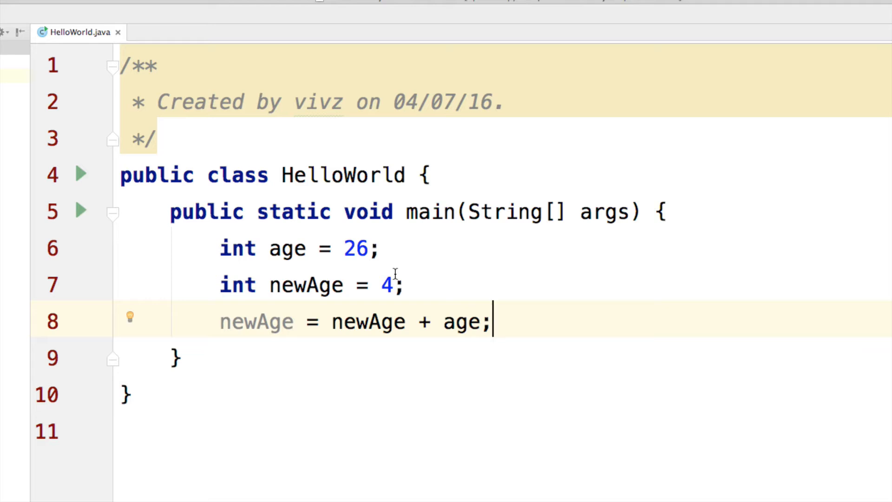
mouse_move(333, 322)
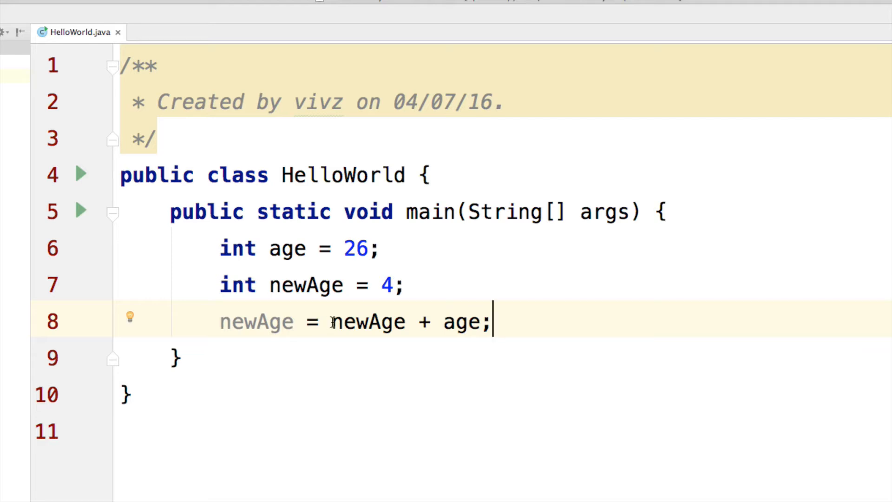
double_click(461, 322)
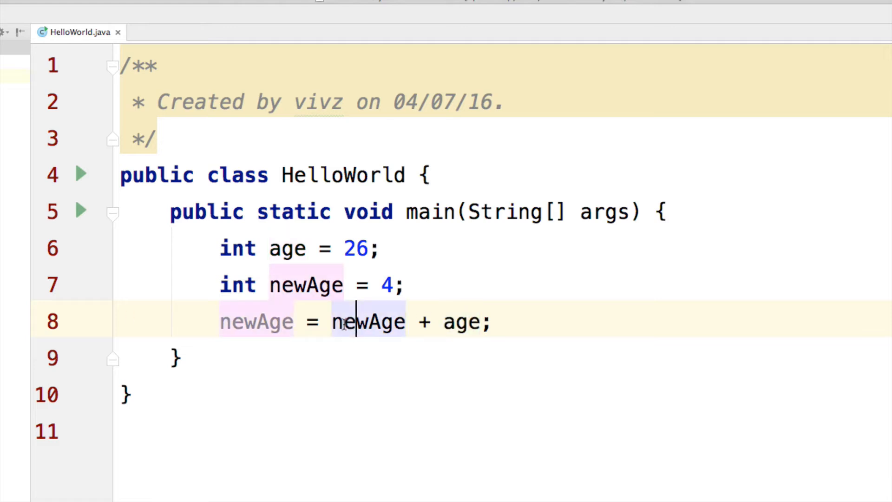
double_click(366, 322)
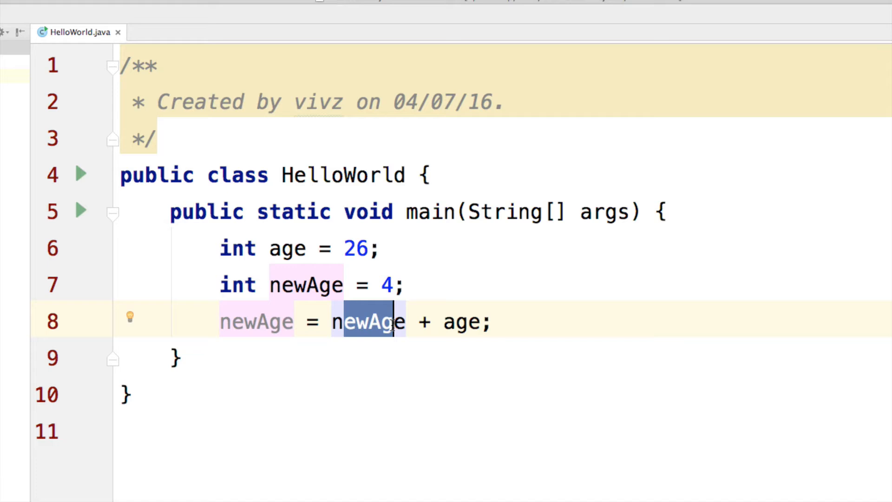
mouse_move(318, 322)
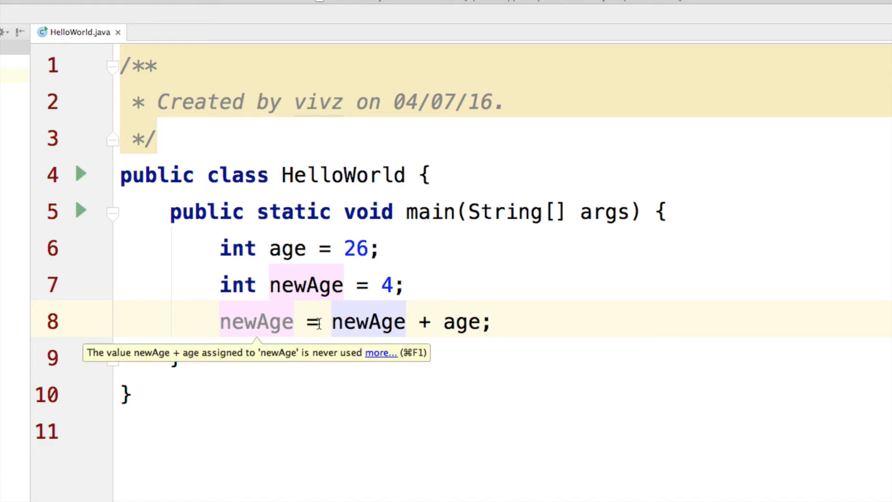
Step: Replace the long-form sum with newAge += age and add a println of newAge
left_click_drag(307, 322, 469, 322)
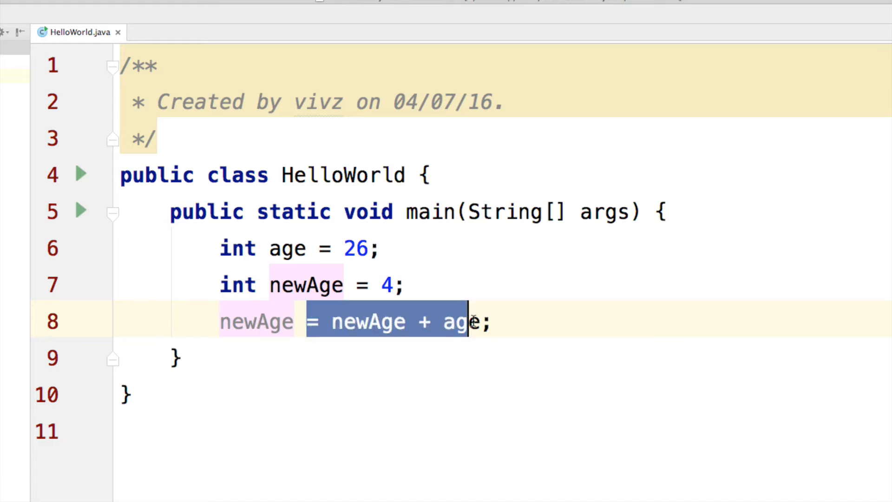
key("Delete")
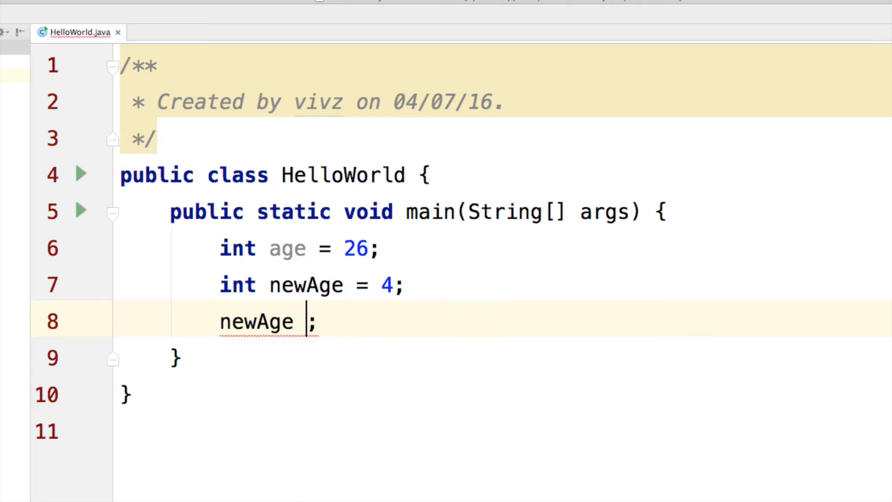
type("+=")
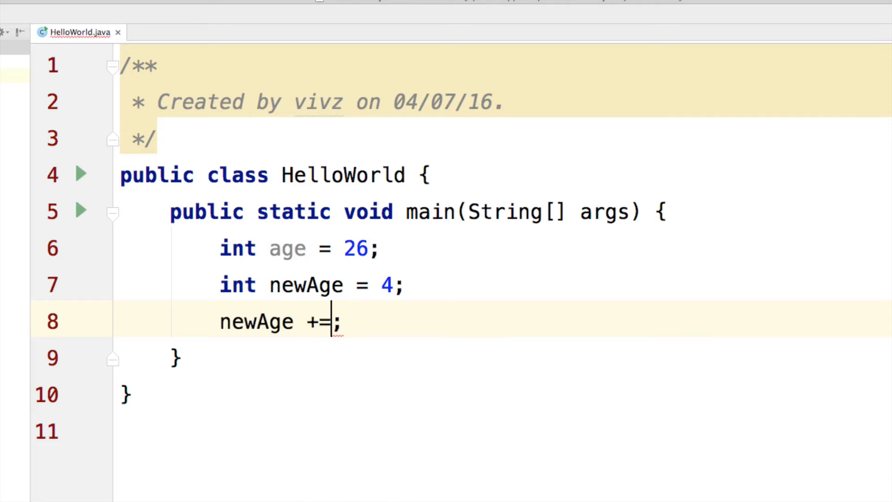
type("age;")
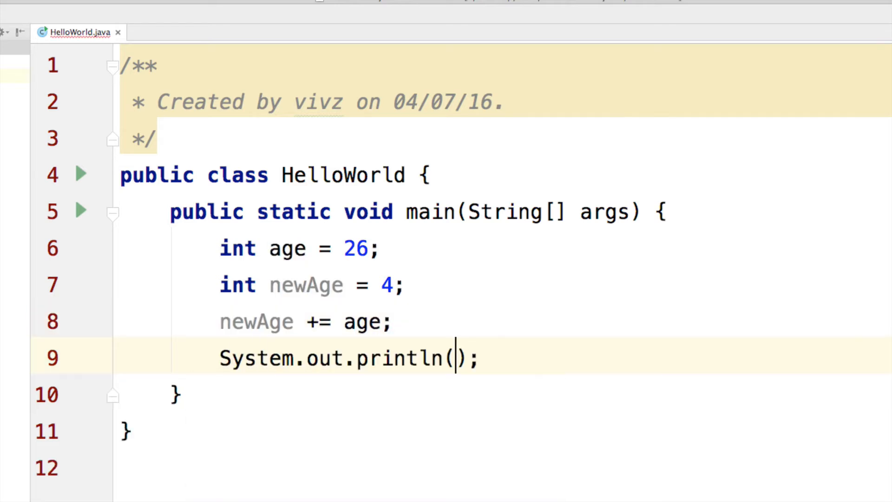
type("newAge")
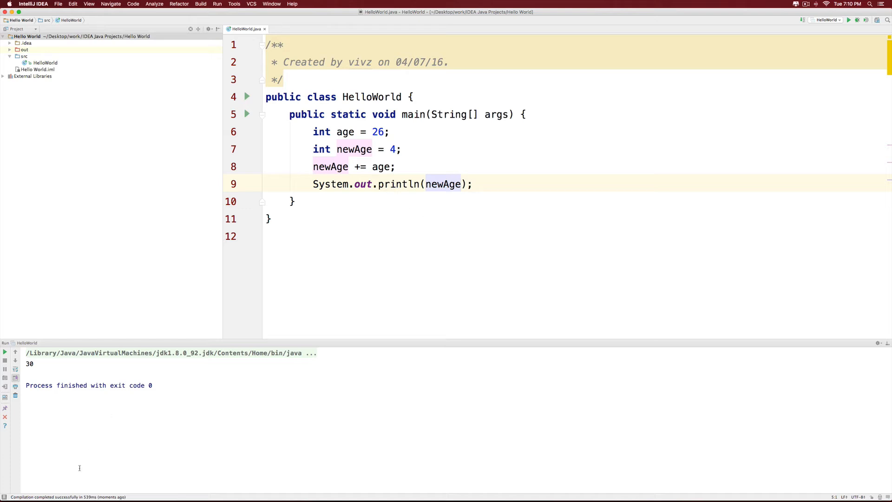
Step: Add System.out.println(age) via the sout template and rerun HelloWorld to print 30 then 26
double_click(30, 364)
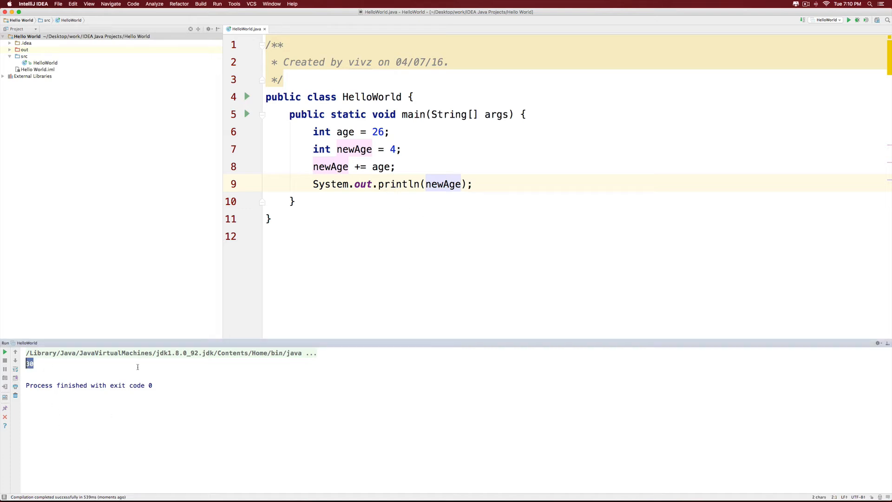
type("sou")
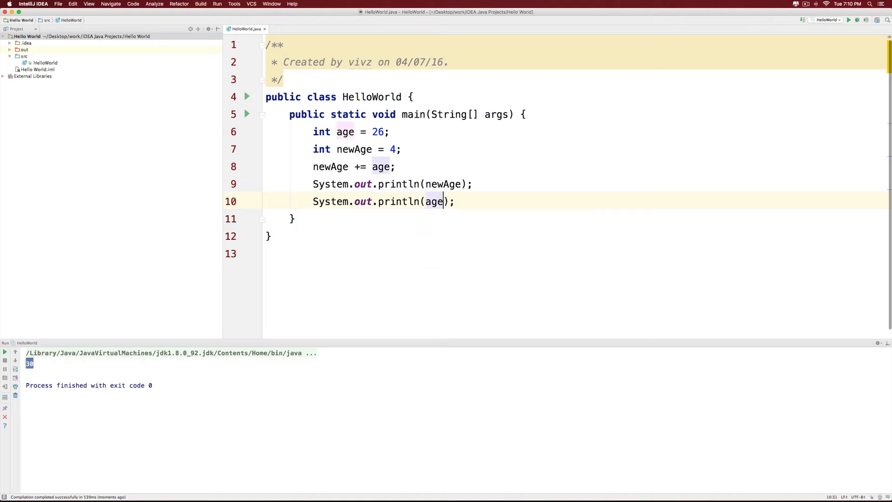
left_click(217, 3)
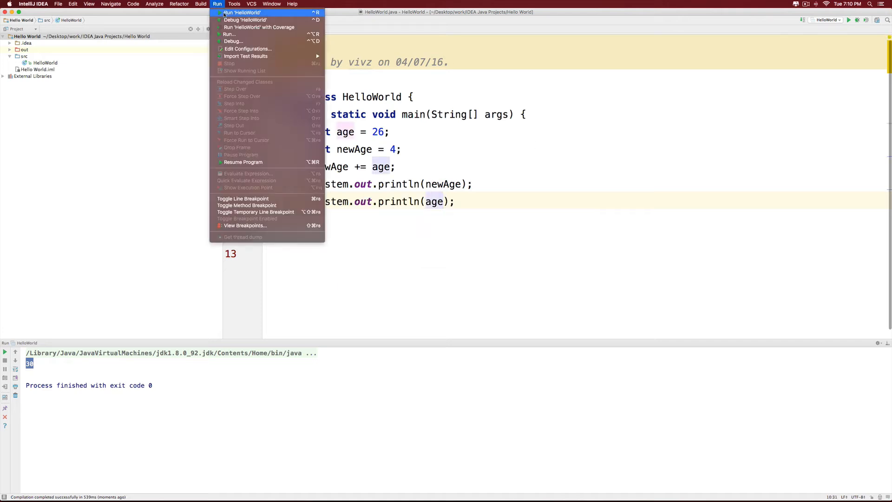
left_click(236, 12)
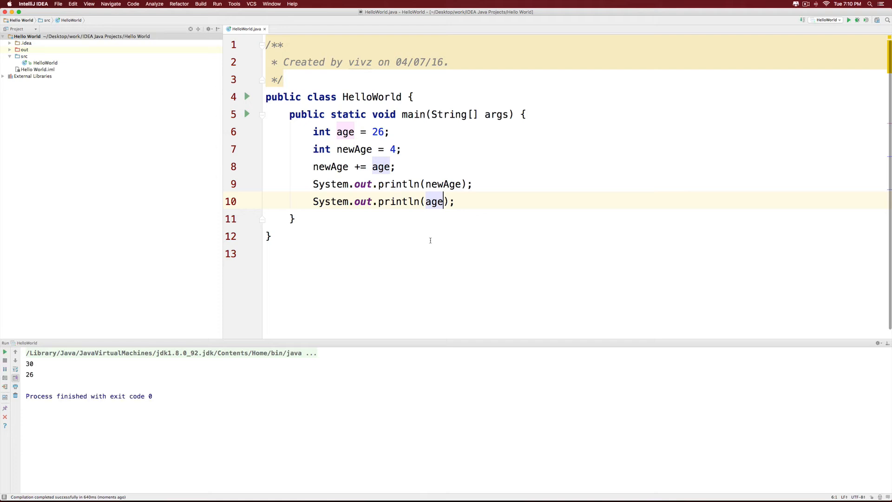
mouse_move(426, 233)
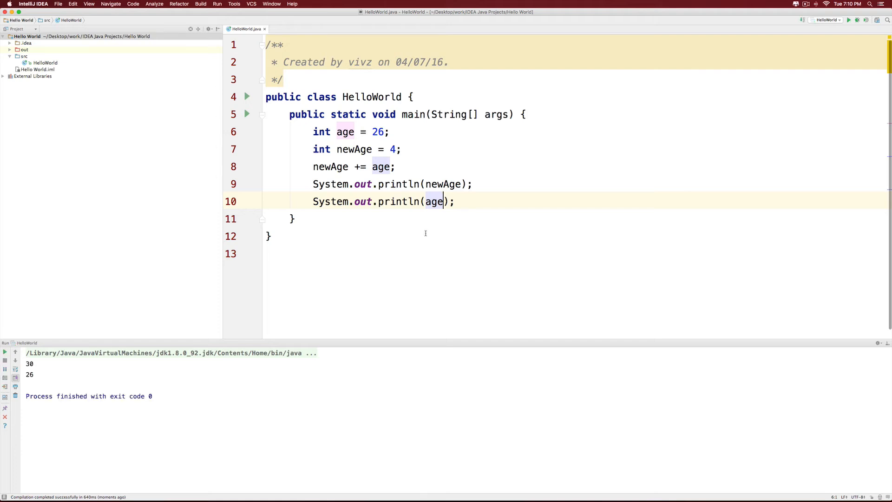
Step: Rewrite line 8 as age += newAge, accepting newAge from autocomplete, so the rerun prints 4 then 30
double_click(330, 166)
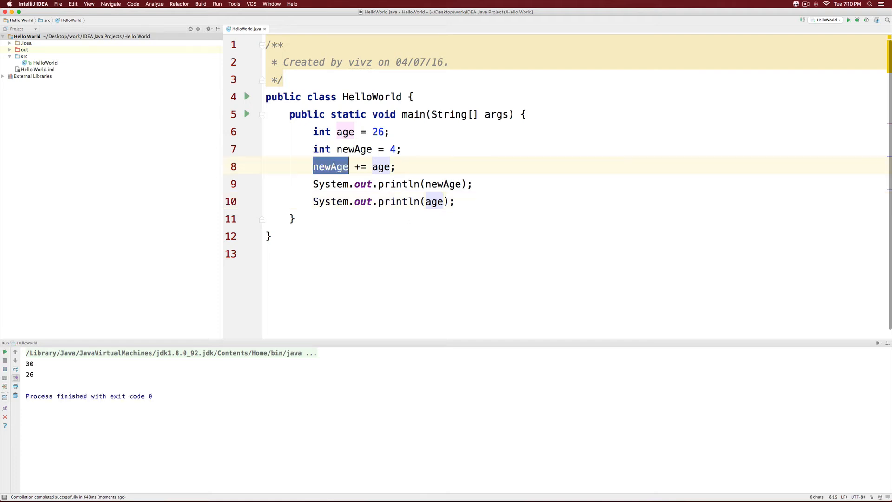
type("age += new")
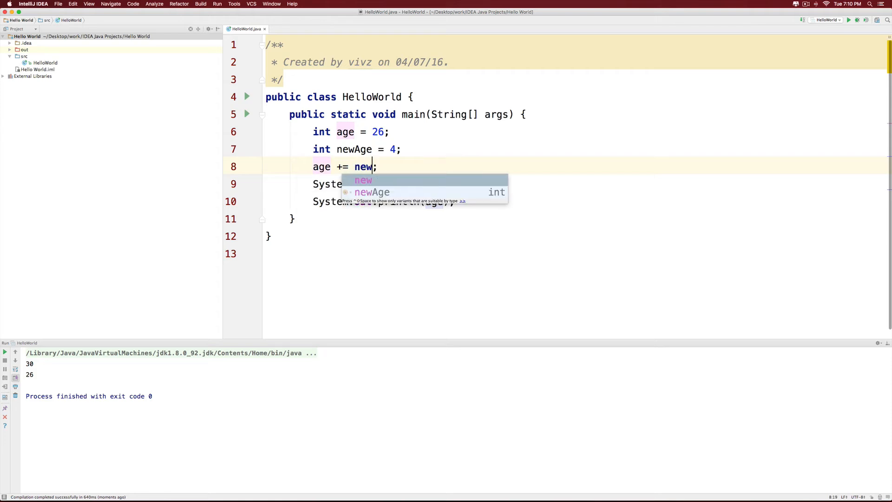
left_click(371, 192)
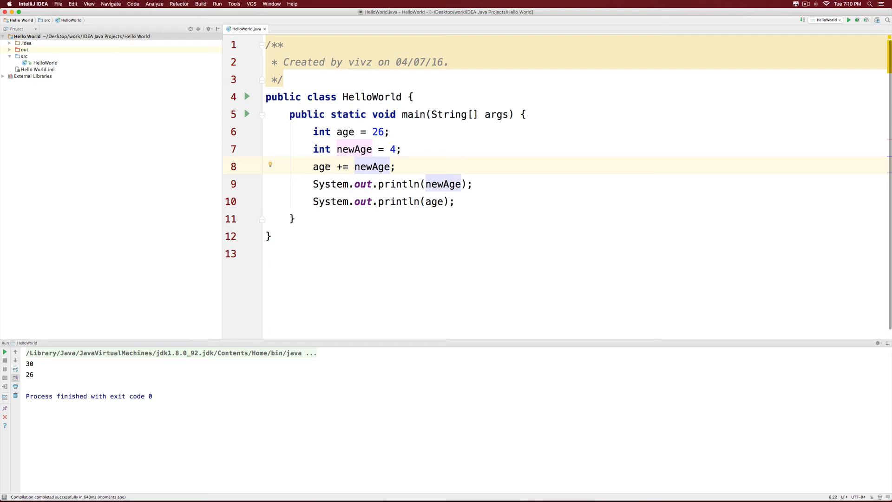
left_click(322, 167)
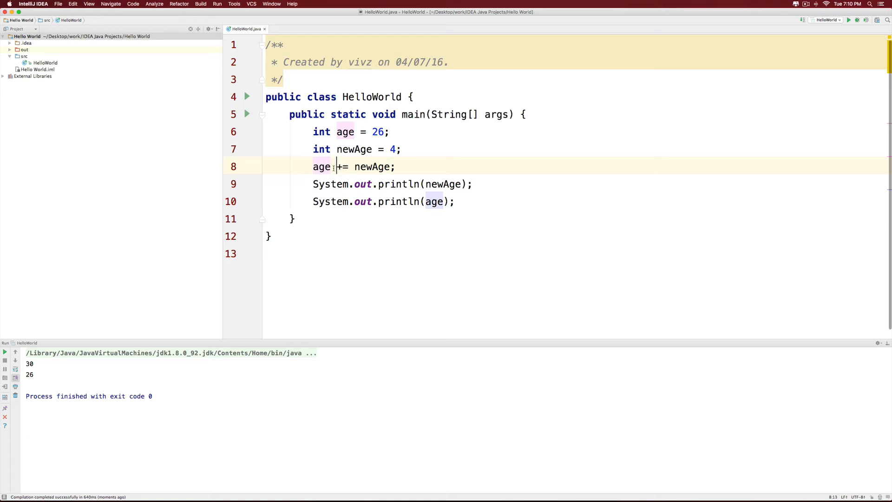
double_click(321, 166)
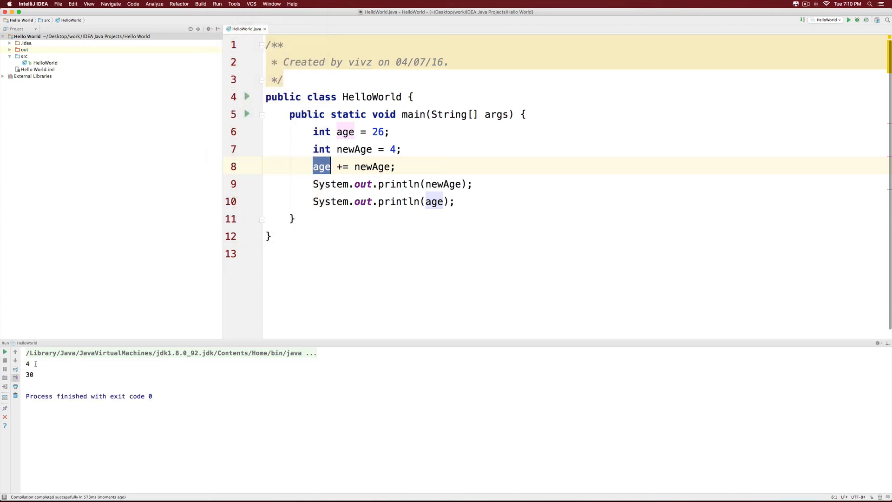
Step: Remove the + so line 8 becomes the plain assignment age = newAge
double_click(28, 364)
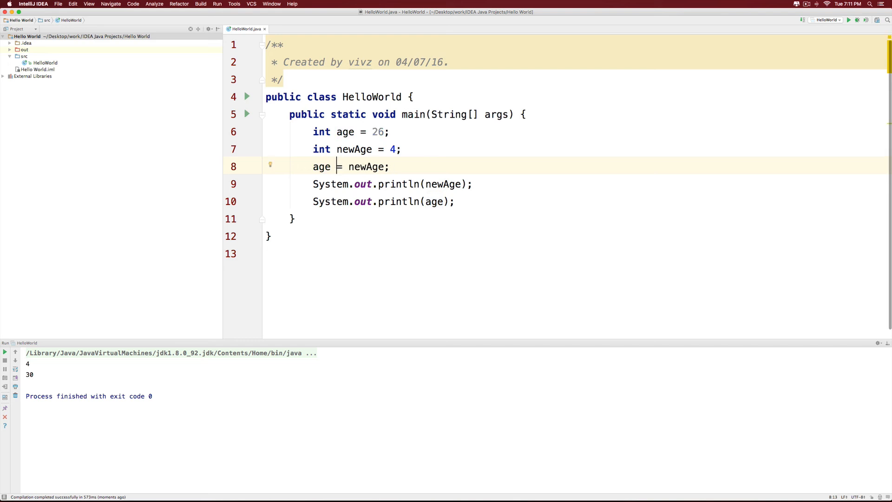
Step: Insert / before = so line 8 reads age /= newAge
type("/")
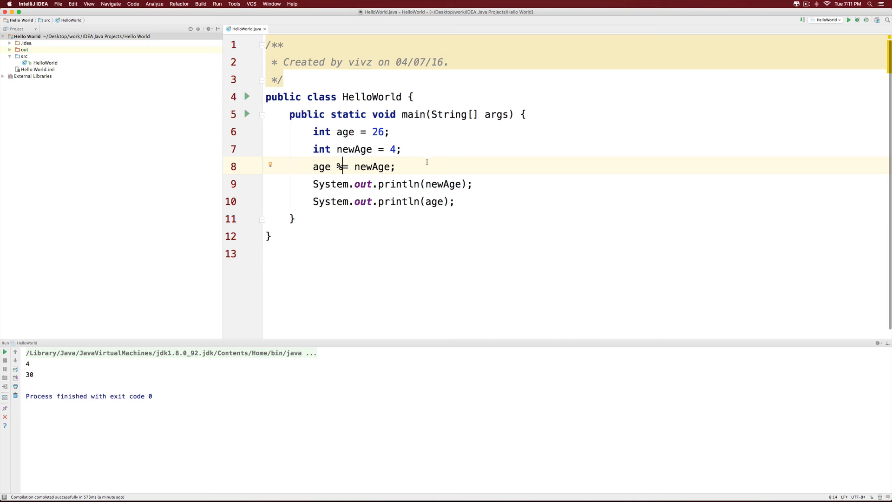
mouse_move(420, 166)
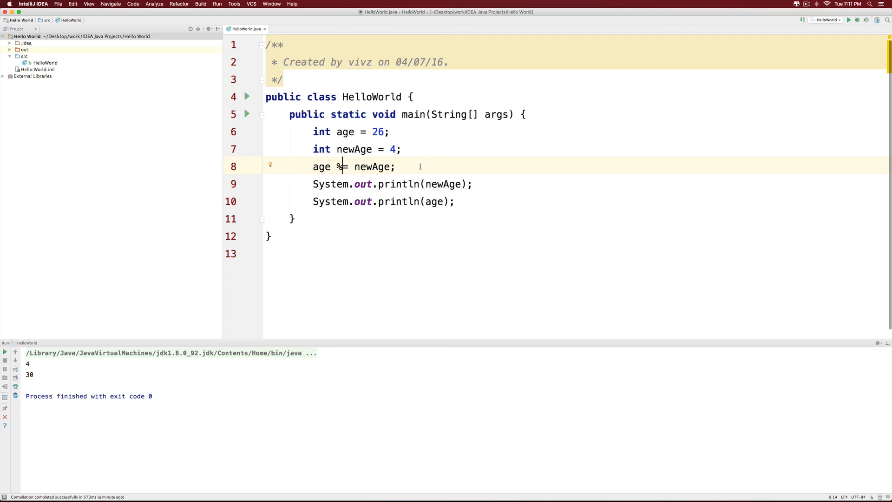